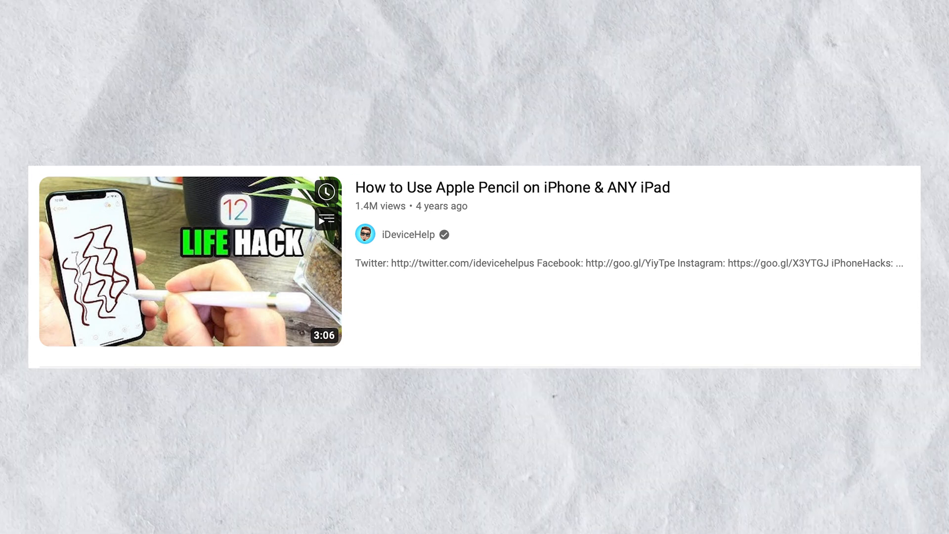
click(190, 260)
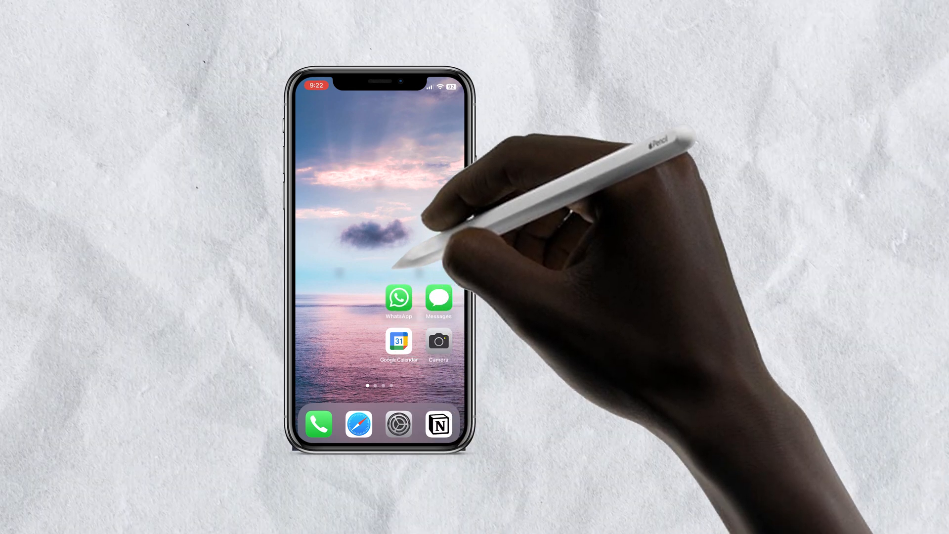
scroll(left, 3)
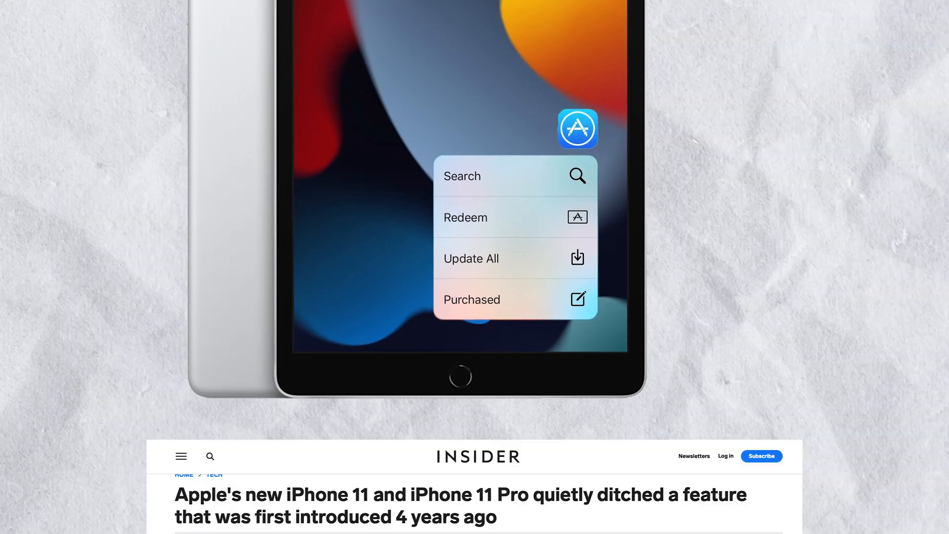
scroll(down, 3)
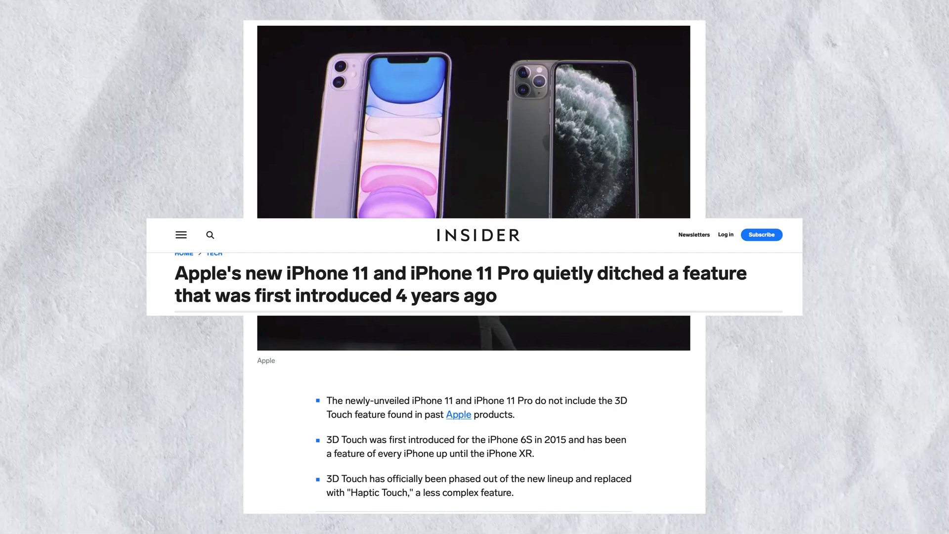
scroll(down, 3)
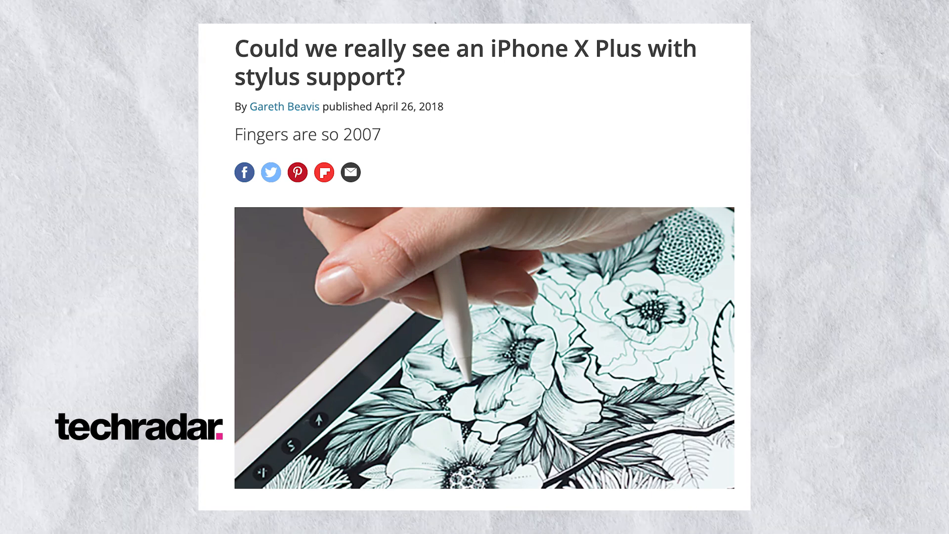
scroll(down, 3)
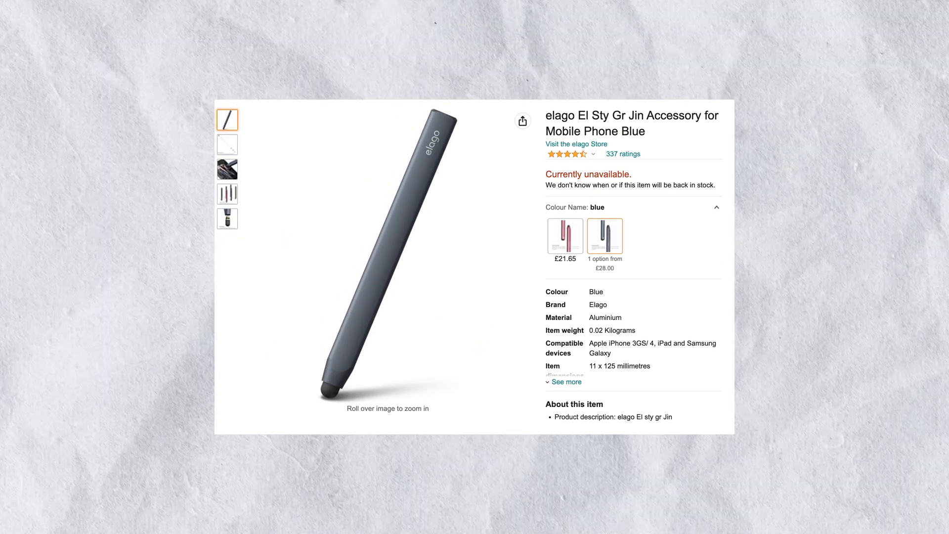
click(228, 169)
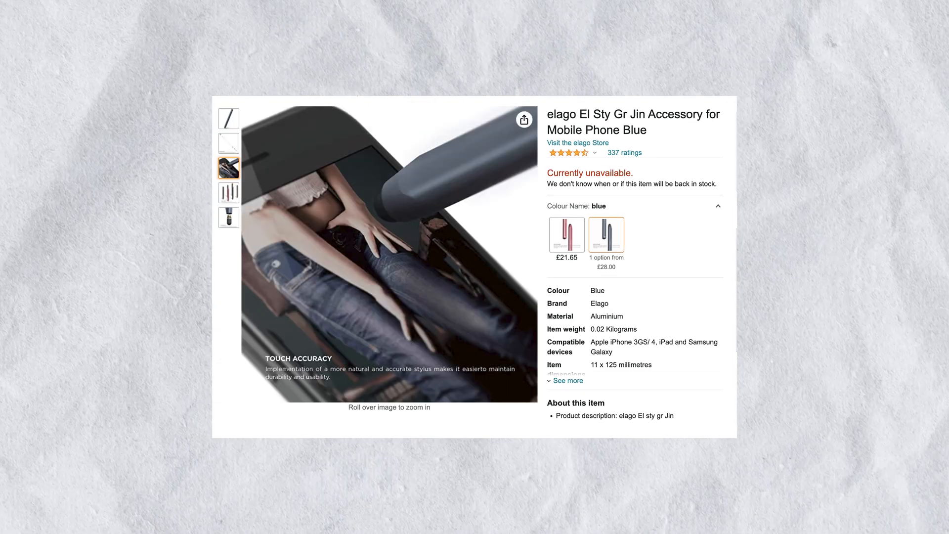